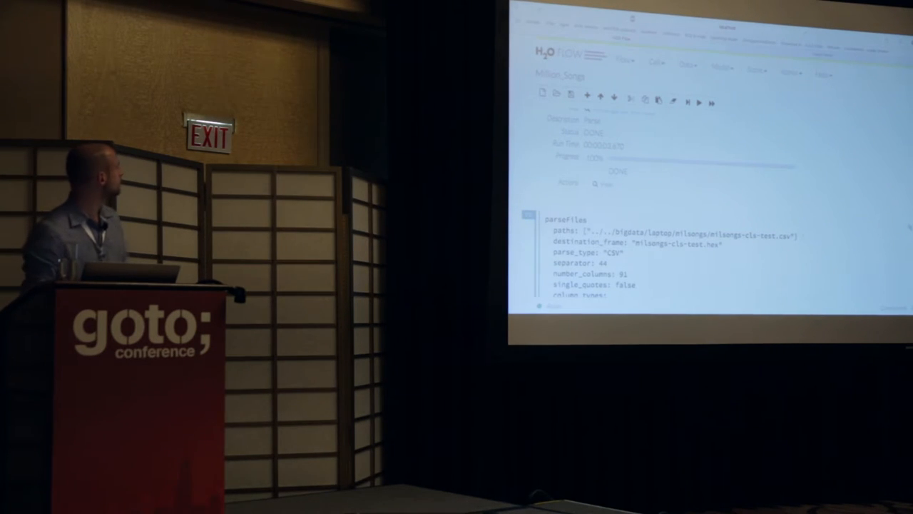
Scroll through the R script past the h2o.anomaly, predict and plotDigits calls showing the lowest-error digits.
scroll("down", 3)
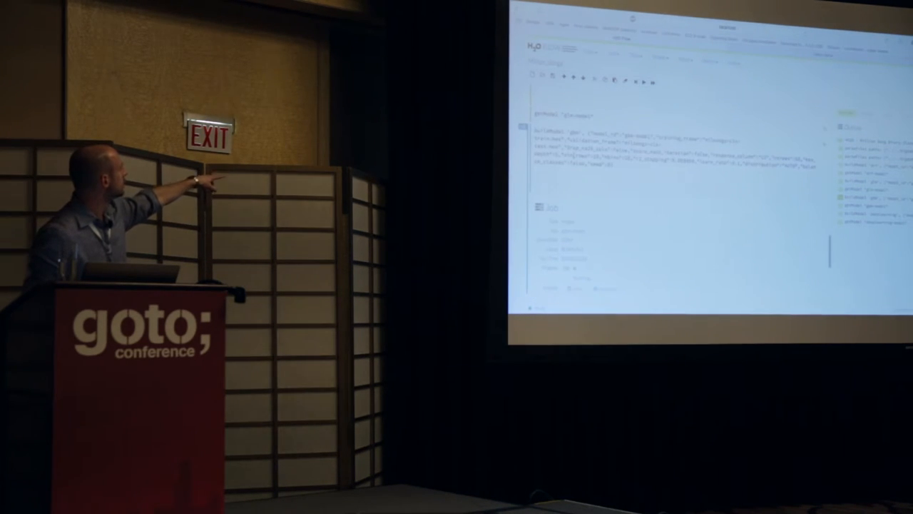
scroll("down", 3)
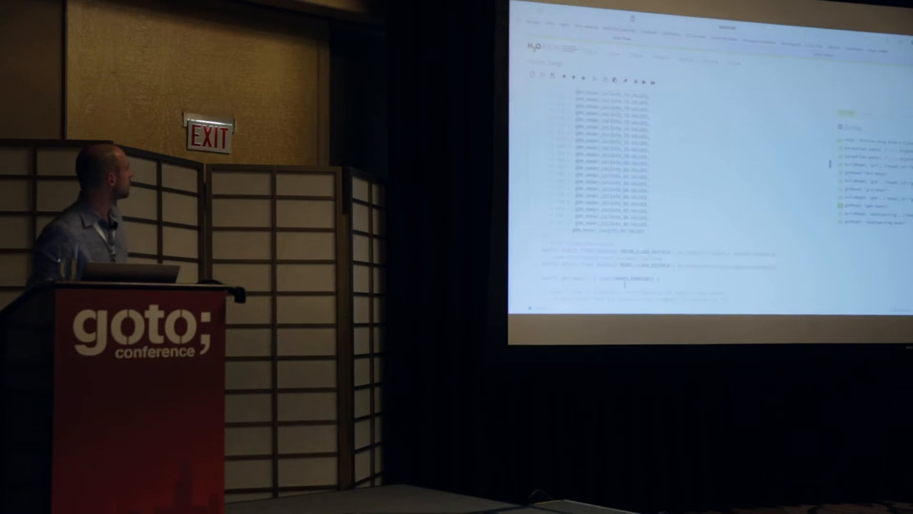
scroll("down", 3)
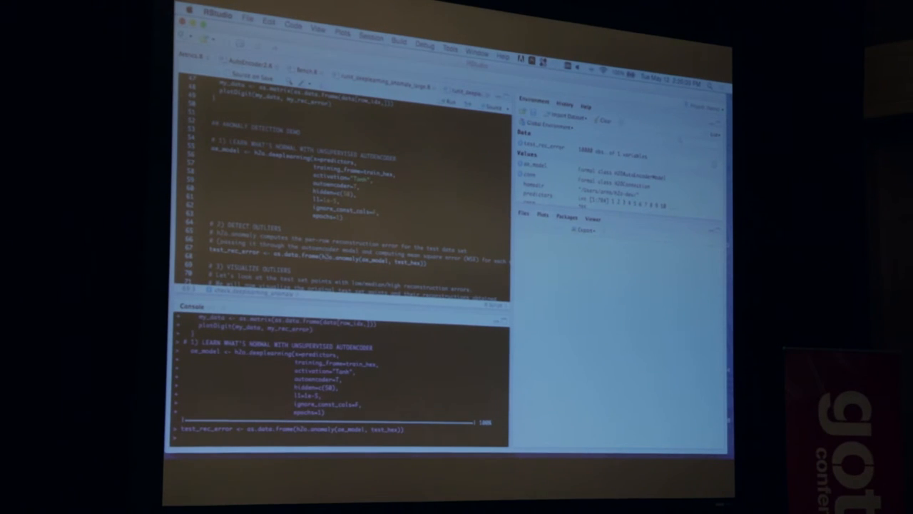
scroll("down", 3)
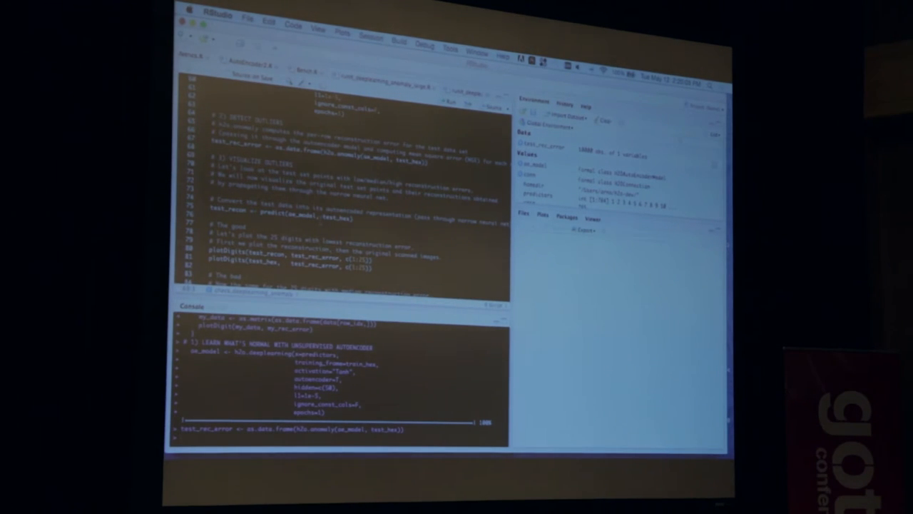
scroll("down", 3)
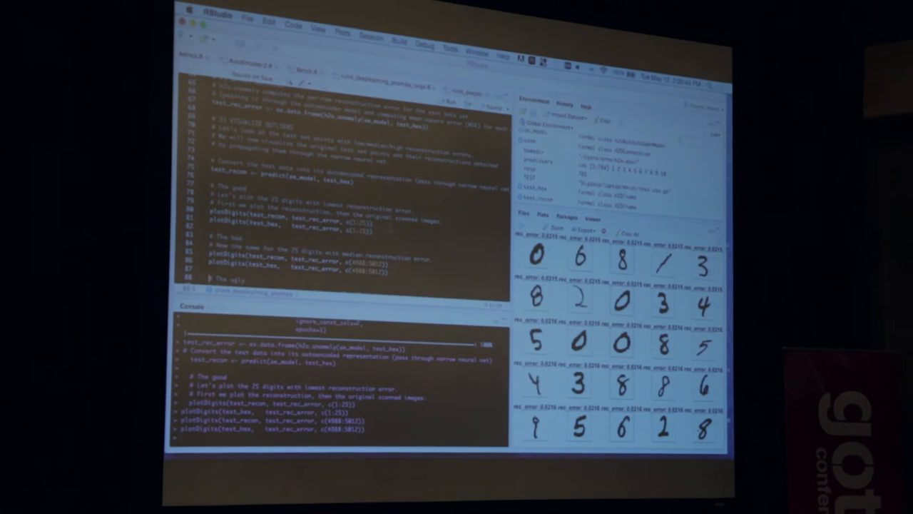
scroll("down", 3)
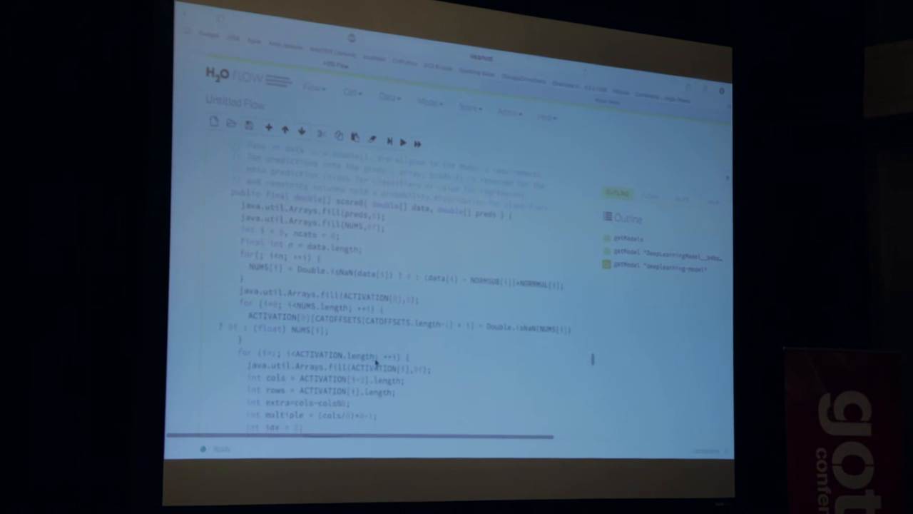
scroll("down", 3)
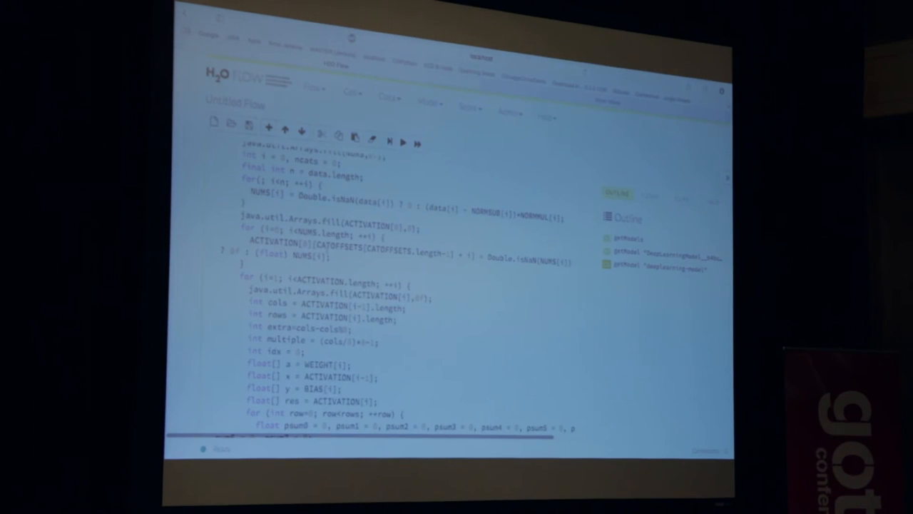
scroll("down", 3)
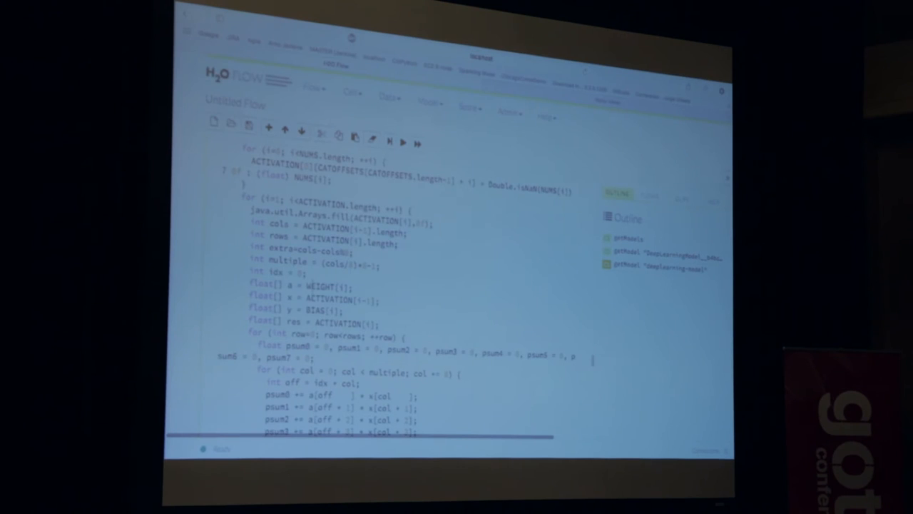
scroll("down", 3)
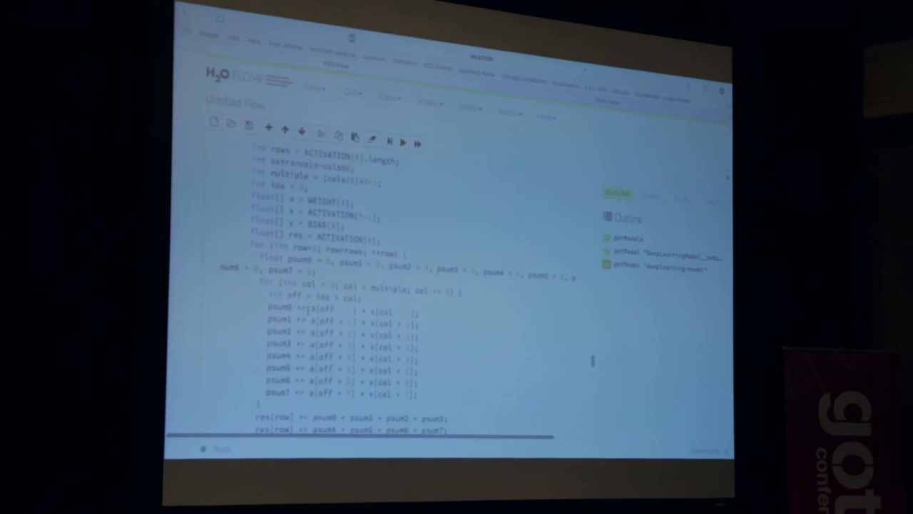
scroll("down", 3)
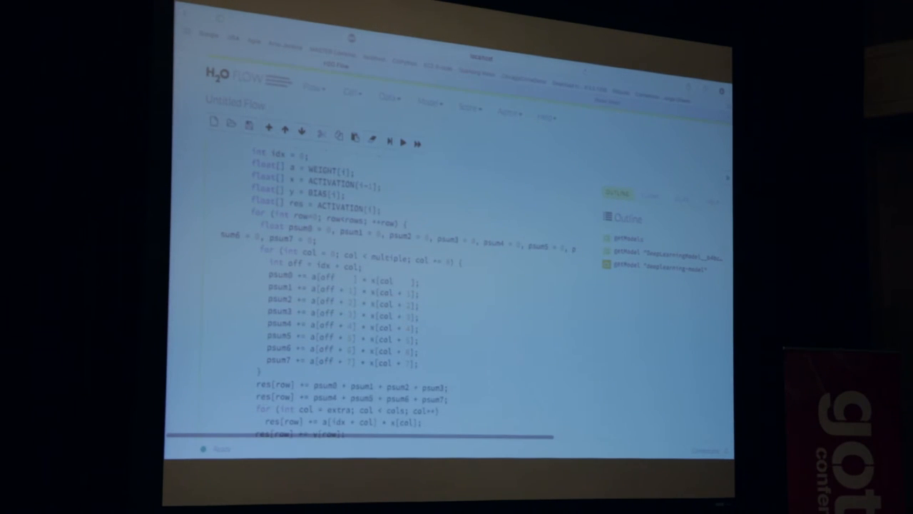
scroll("down", 3)
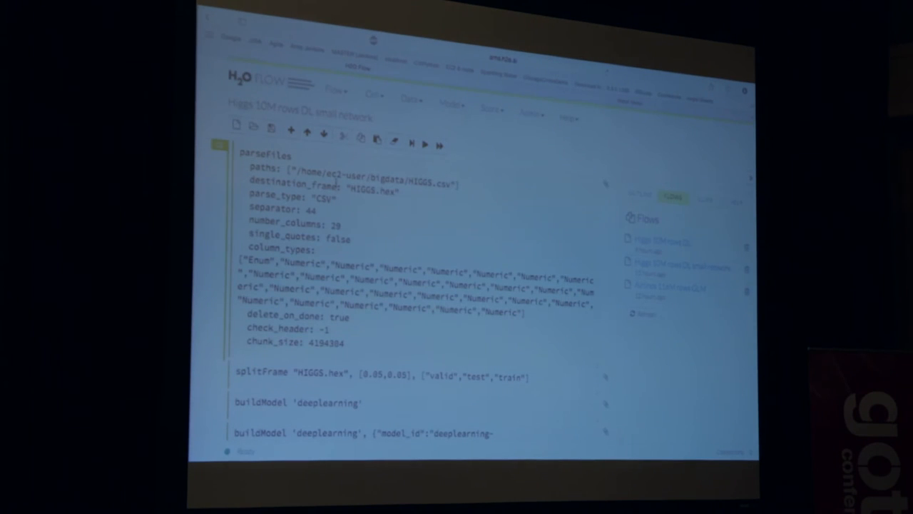
scroll("down", 3)
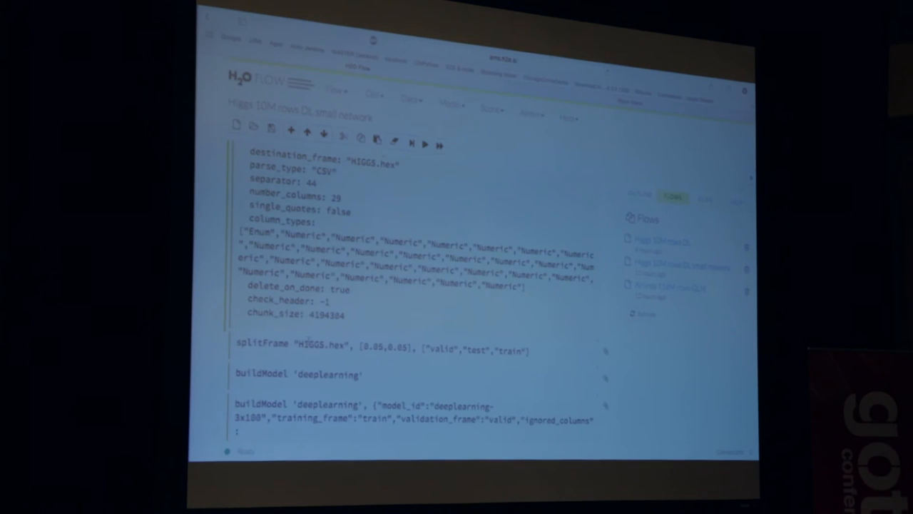
scroll("down", 3)
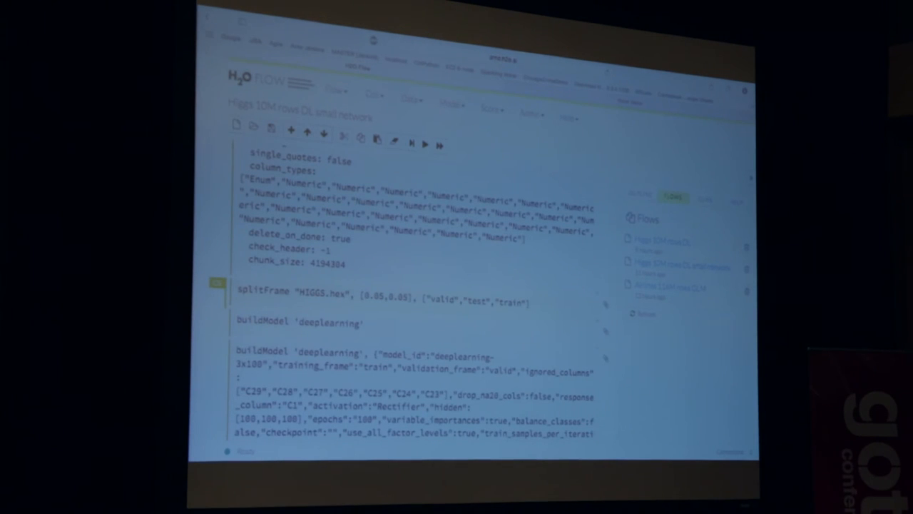
scroll("down", 3)
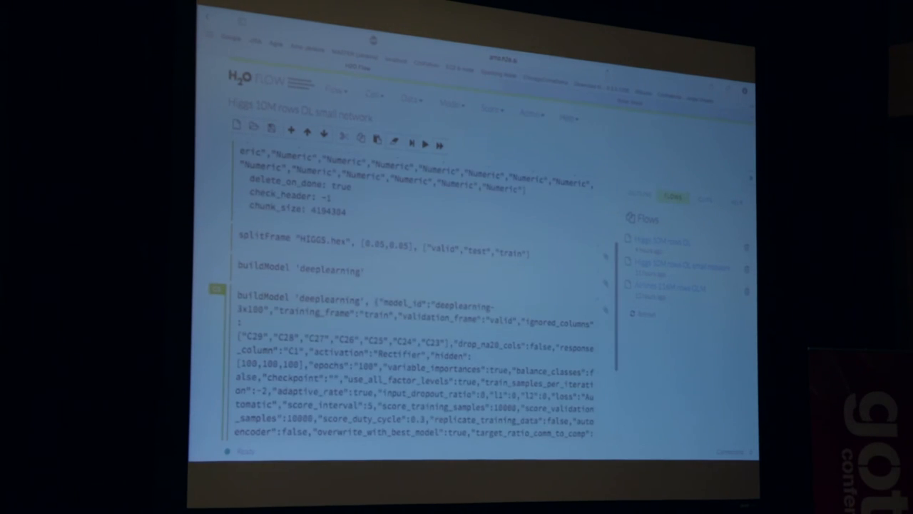
scroll("down", 3)
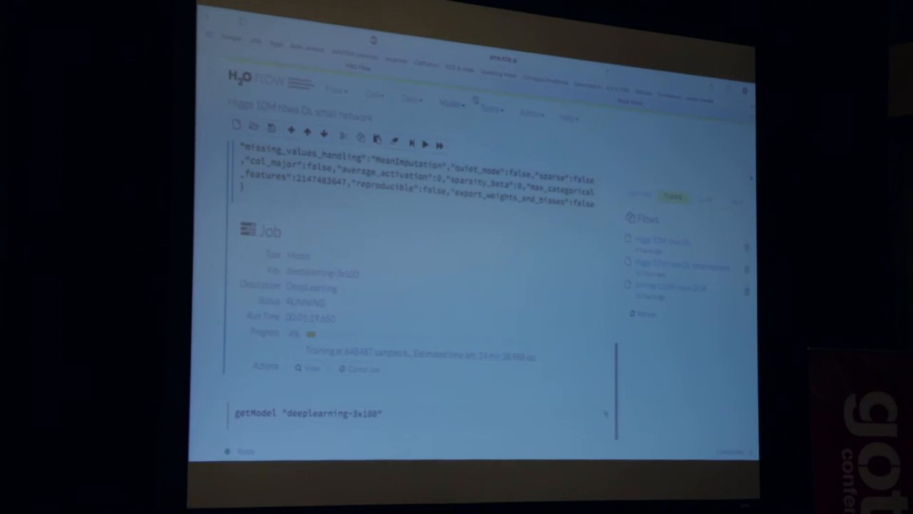
Run the Profiler from the Admin menu and scroll its sorted stack traces with counts.
left_click(530, 114)
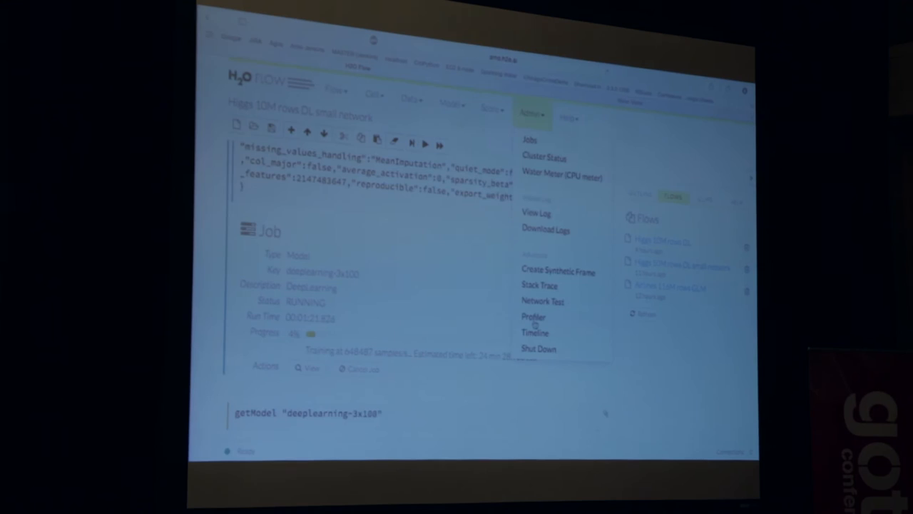
left_click(533, 317)
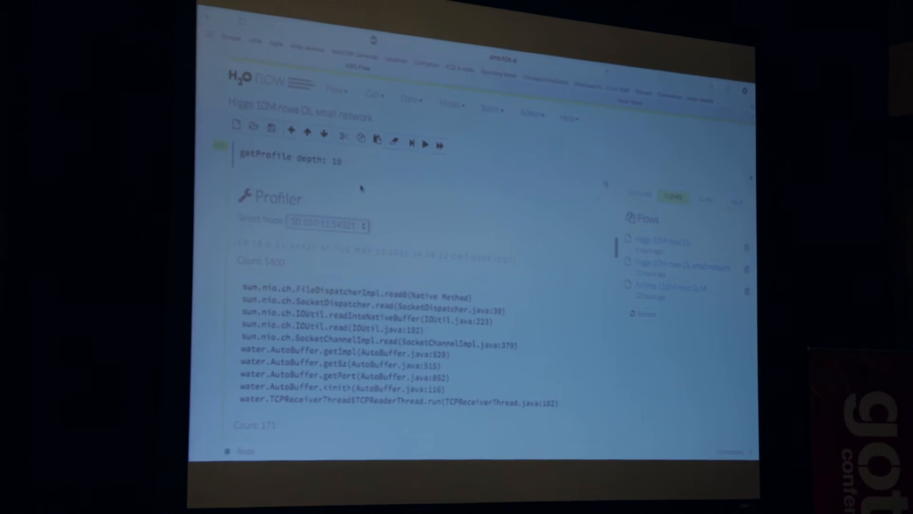
scroll("down", 3)
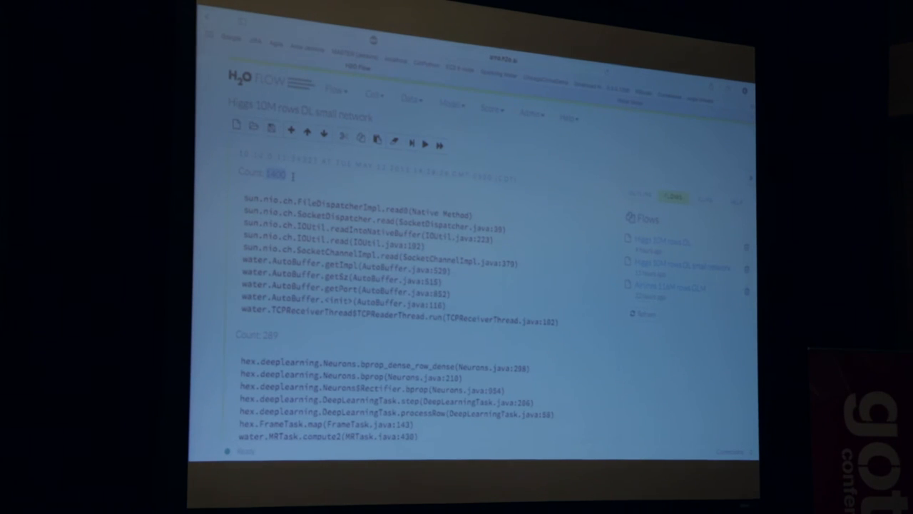
scroll("down", 3)
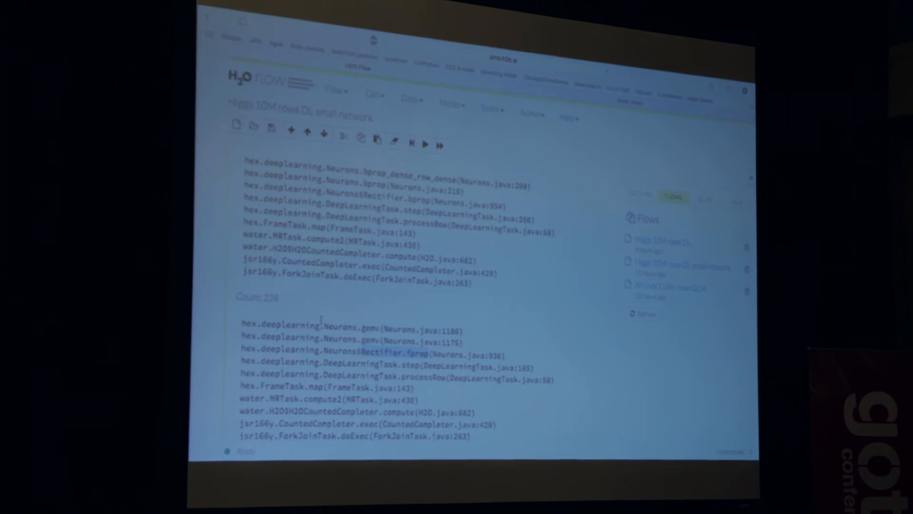